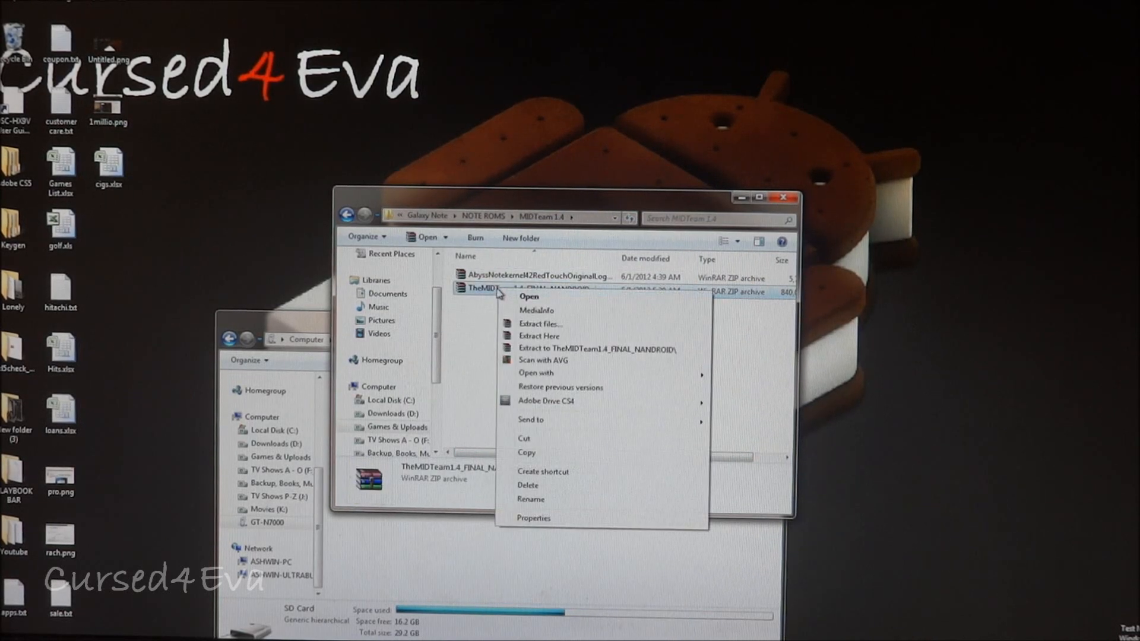
{"action": "mouse_move", "coordinate": [545, 336]}
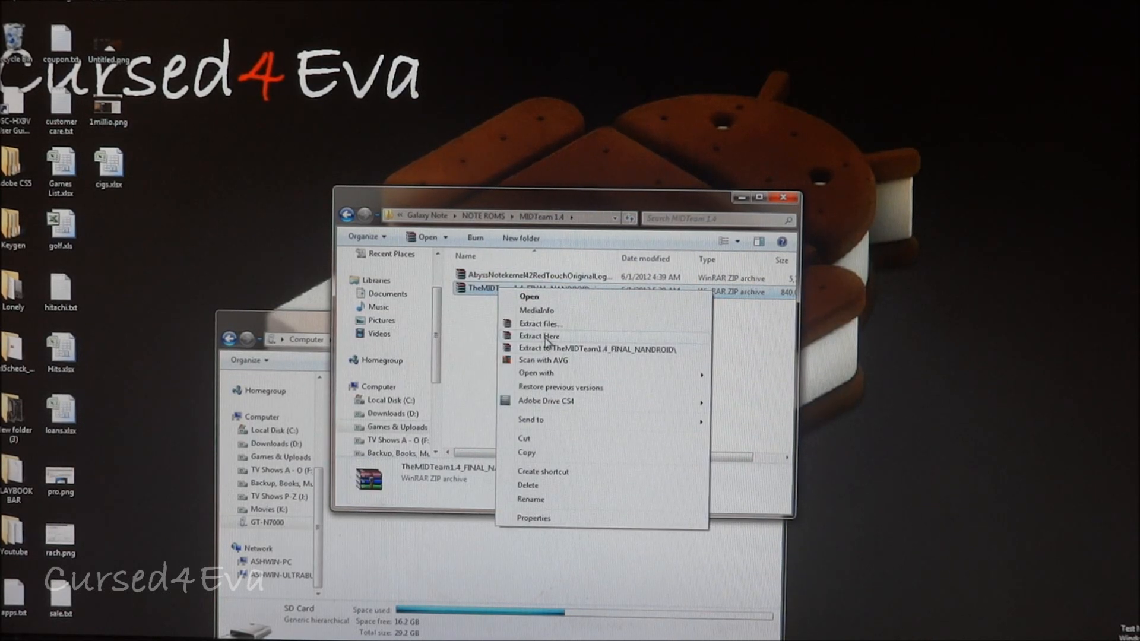
- Extract TheMIDTeam1.4_FINAL_NANDROID.zip into its own folder with WinRAR's Extract Here
{"action": "left_click", "coordinate": [539, 336]}
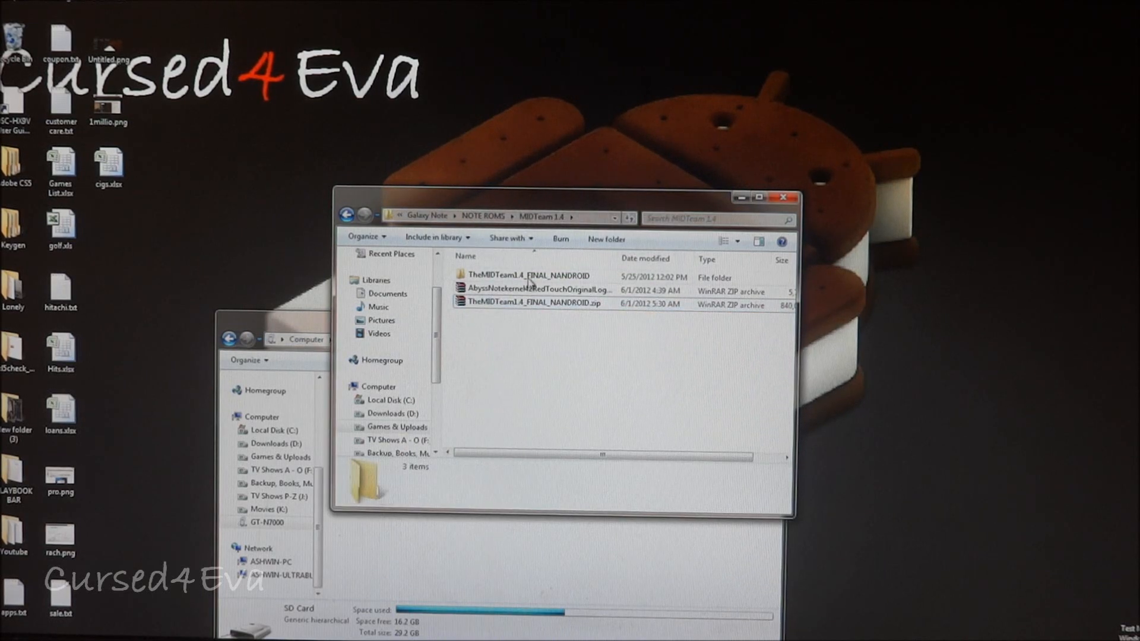
- Right-click the extracted ROM folder and switch to the GT-N7000 phone window
{"action": "right_click", "coordinate": [535, 276]}
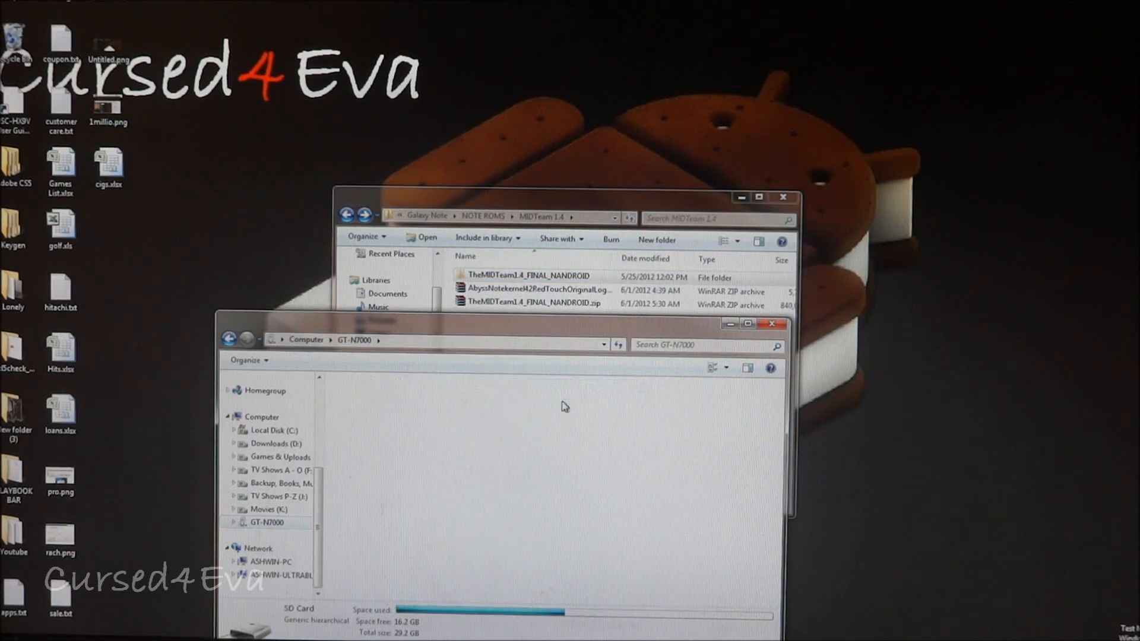
- On the SD card, create folder 'clockworkmod' with a 'backup' folder inside, and open it
{"action": "double_click", "coordinate": [298, 608]}
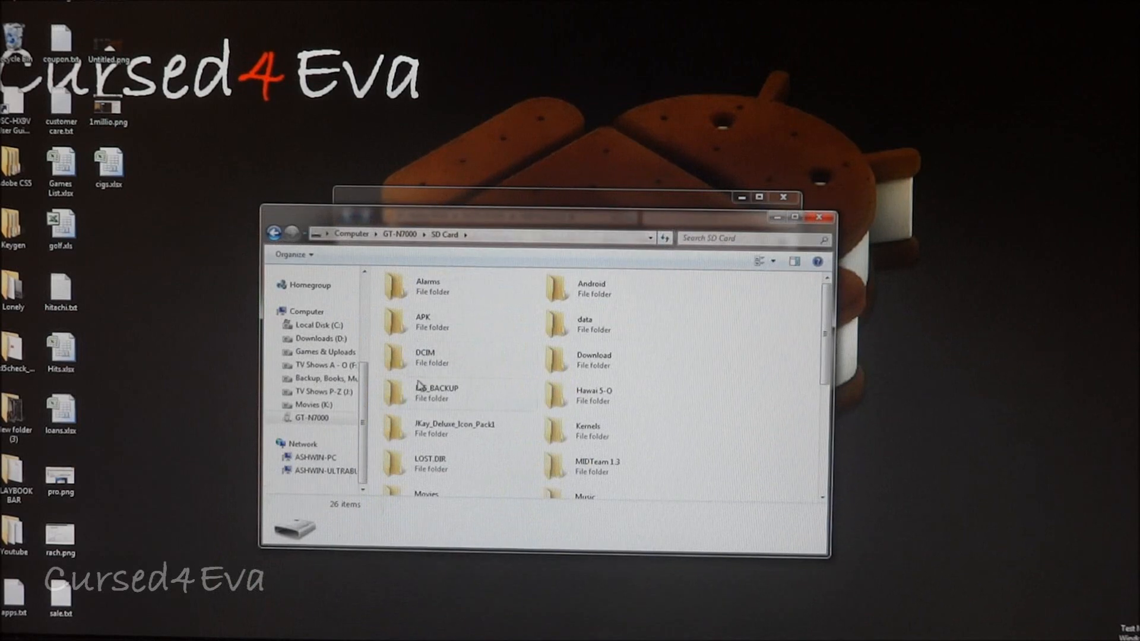
{"action": "mouse_move", "coordinate": [865, 359]}
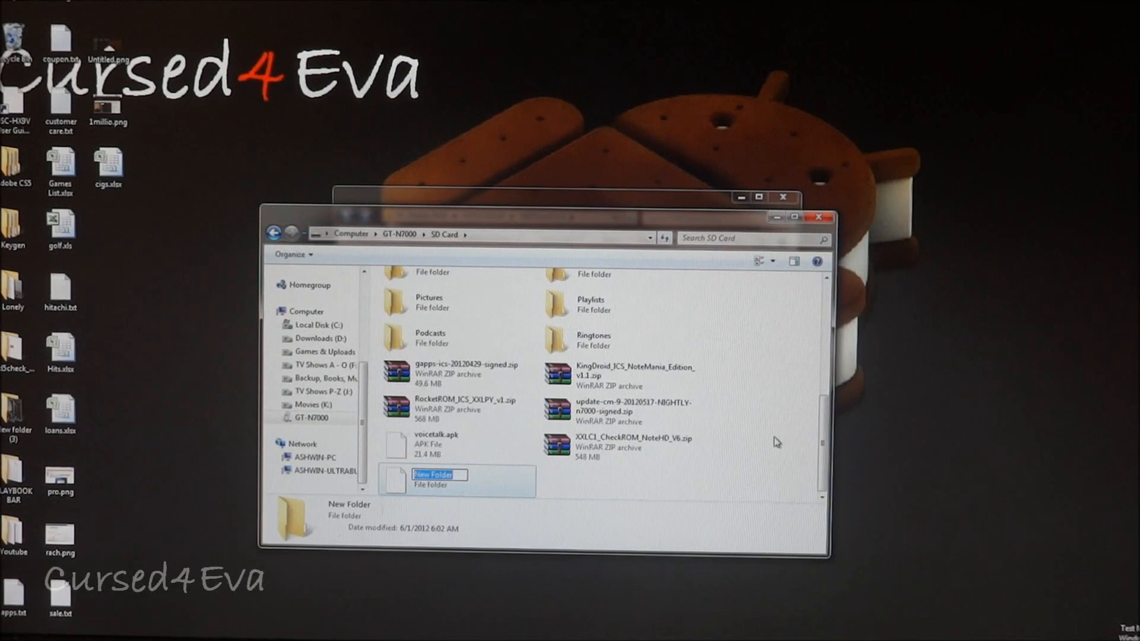
{"action": "type", "text": "clock"}
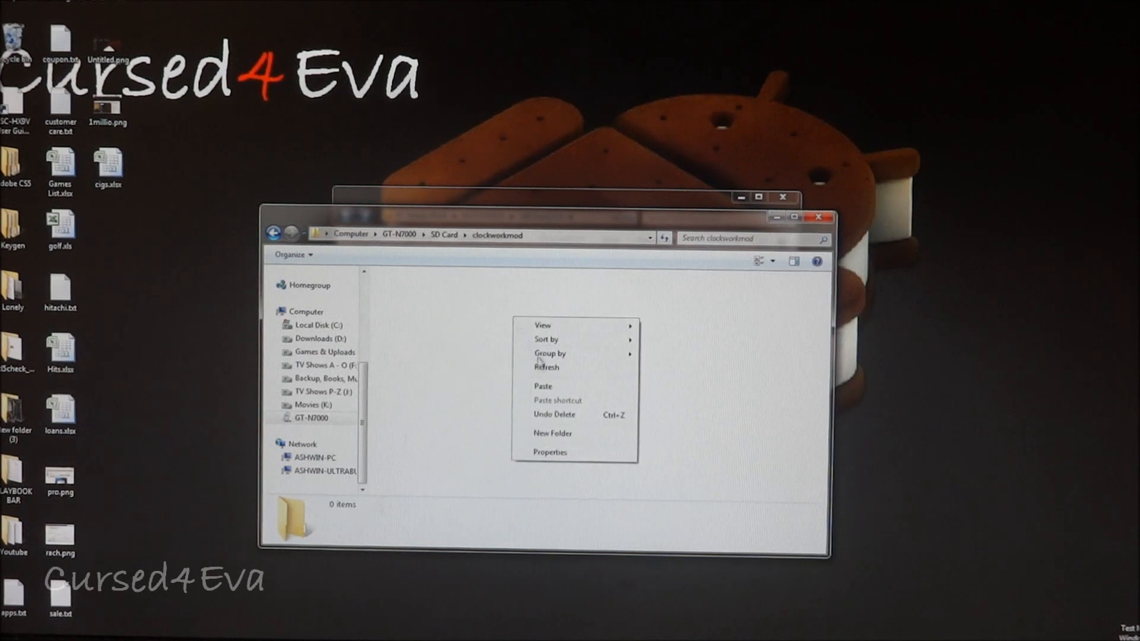
{"action": "left_click", "coordinate": [553, 433]}
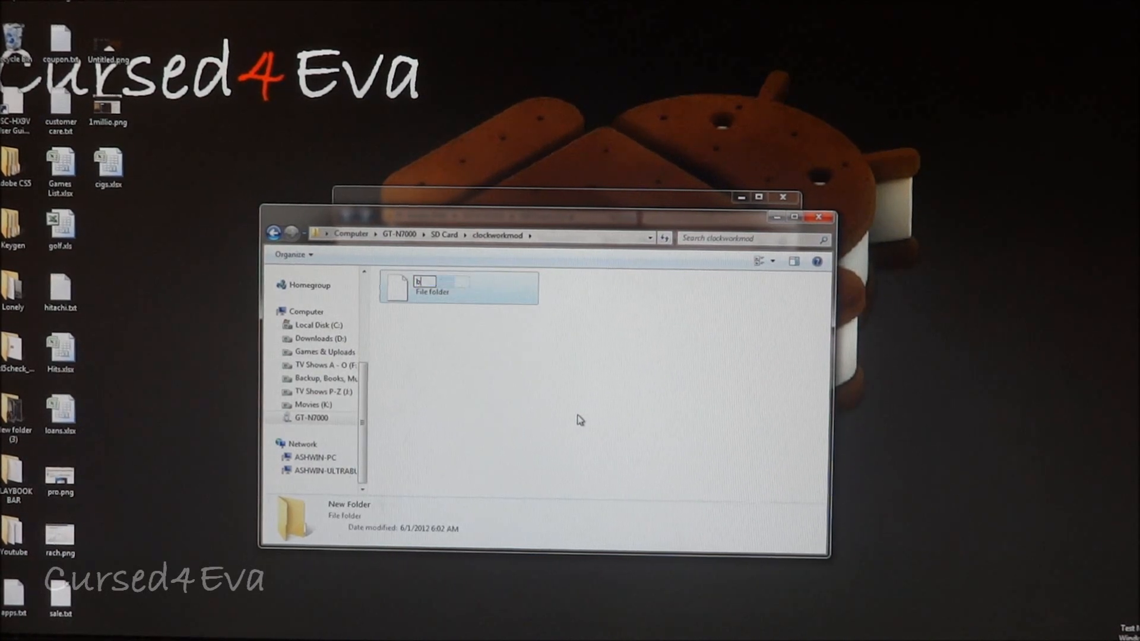
{"action": "type", "text": "backup"}
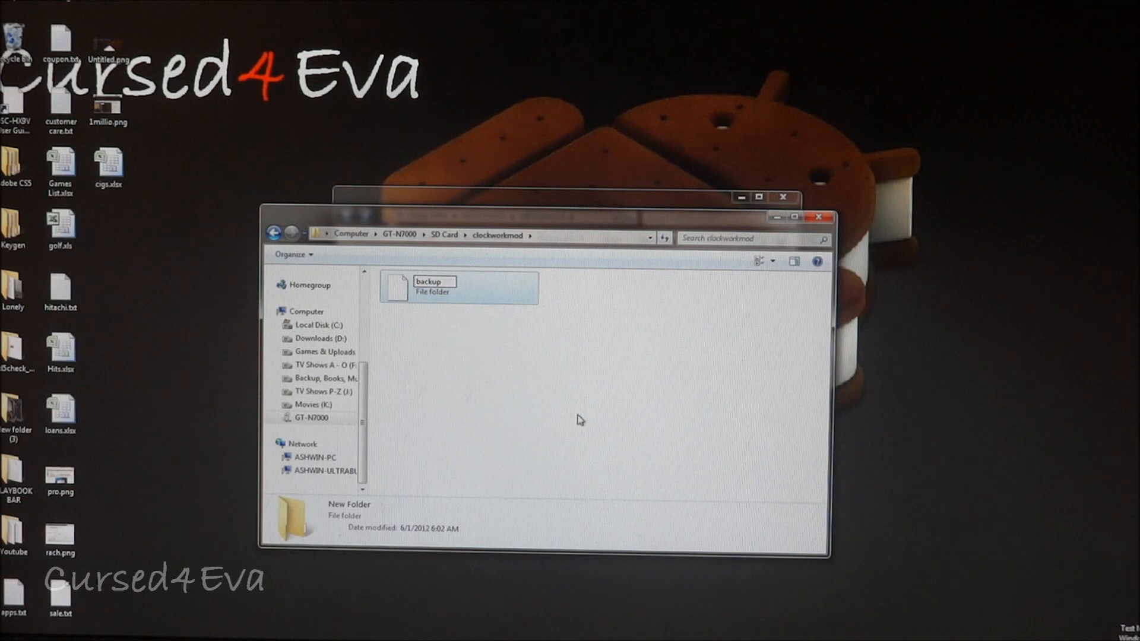
{"action": "double_click", "coordinate": [433, 286]}
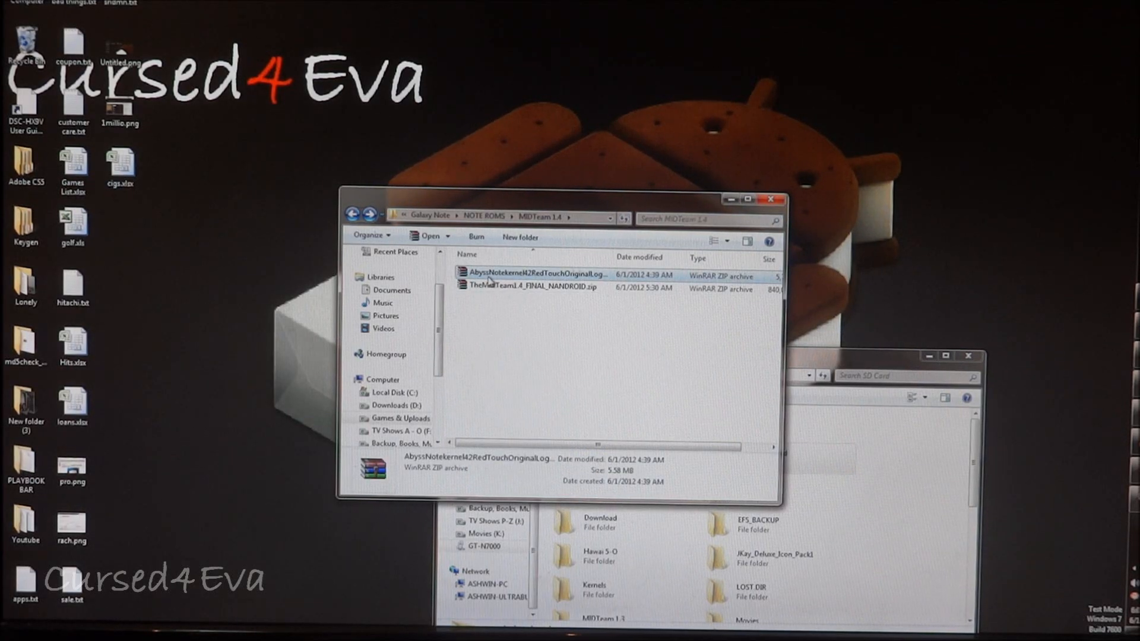
{"action": "mouse_move", "coordinate": [570, 278]}
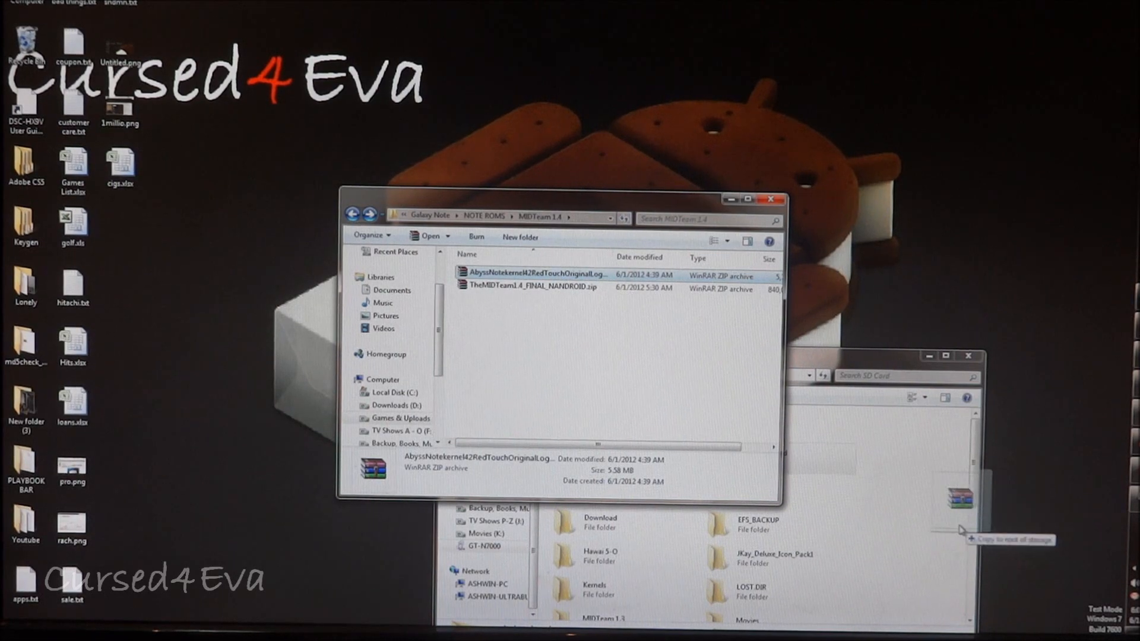
{"action": "mouse_move", "coordinate": [869, 362]}
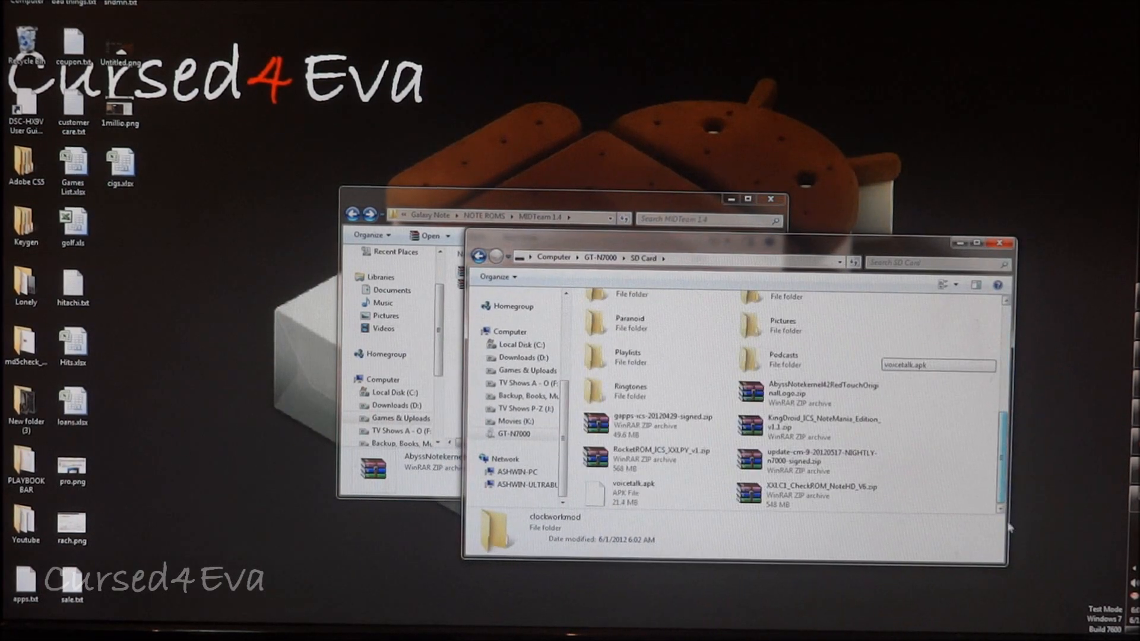
- Copy AbyssNotekernel42RedTouchOriginalLogo.zip into the SD card root
{"action": "left_click", "coordinate": [799, 392]}
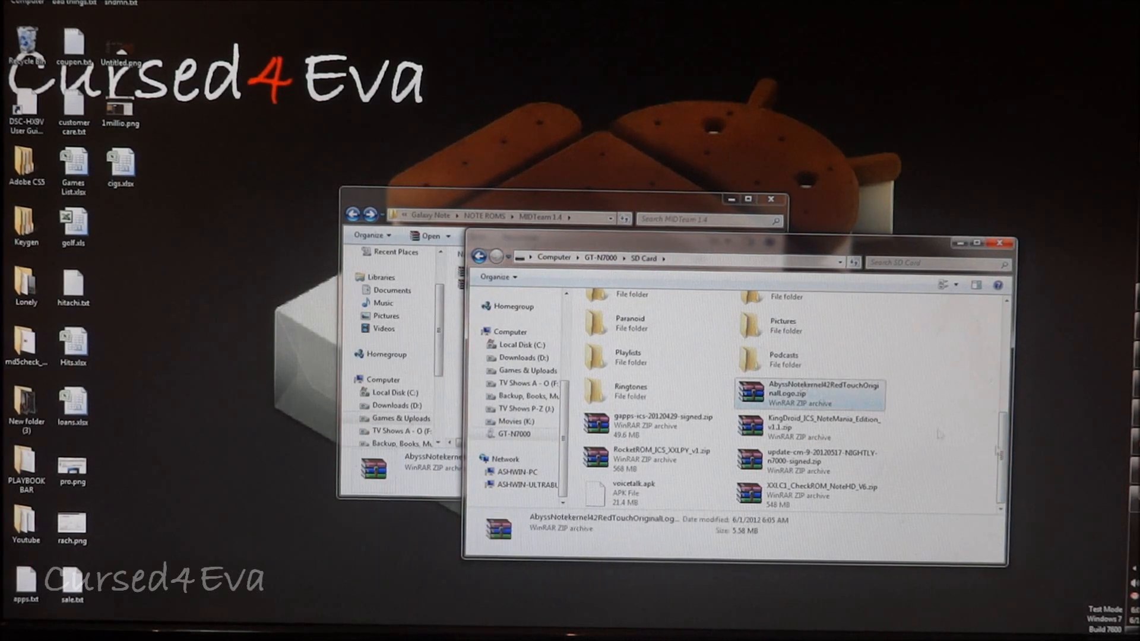
{"action": "mouse_move", "coordinate": [1070, 457]}
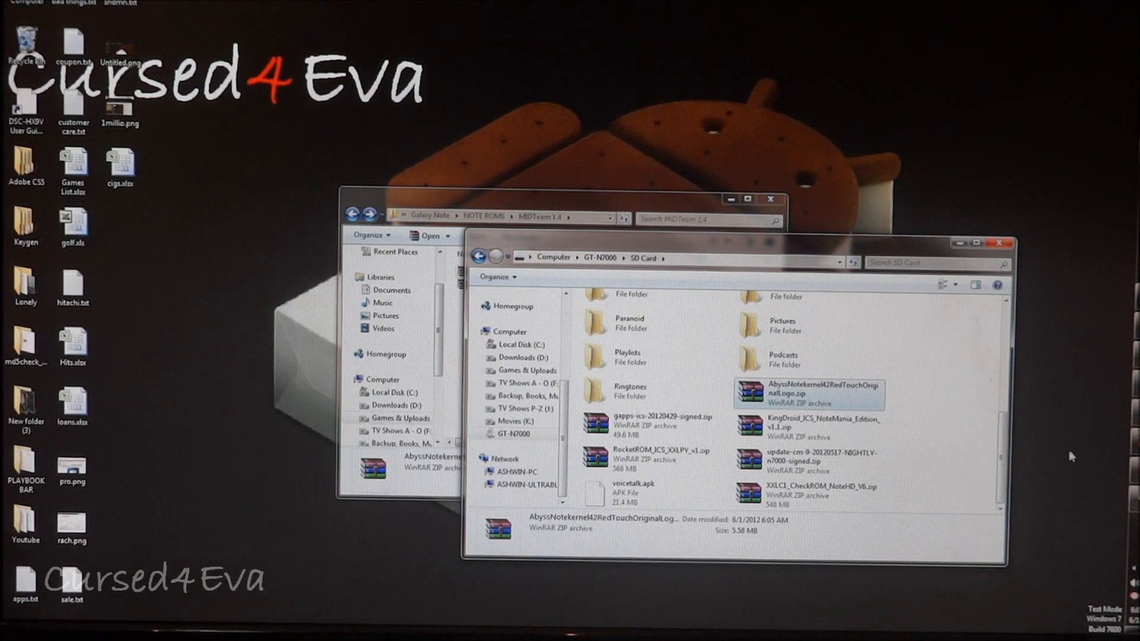